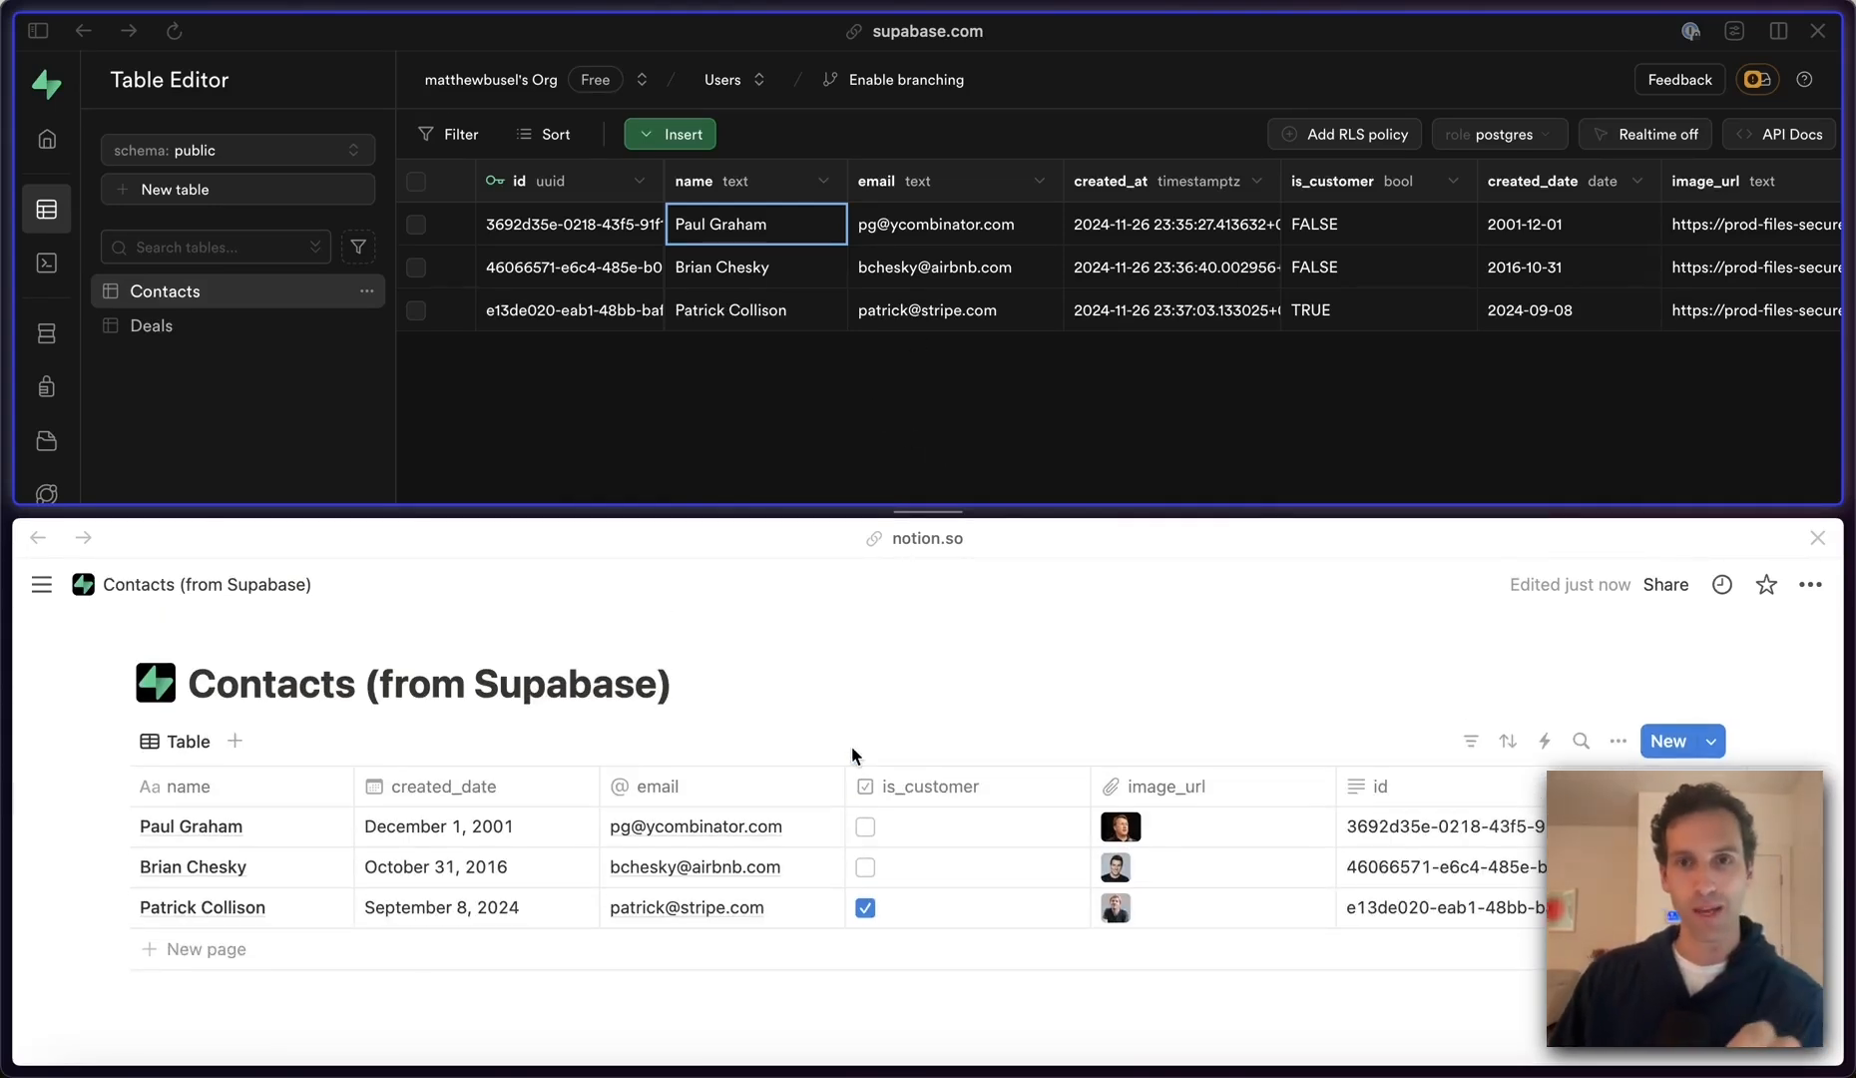
mouse_move(812, 569)
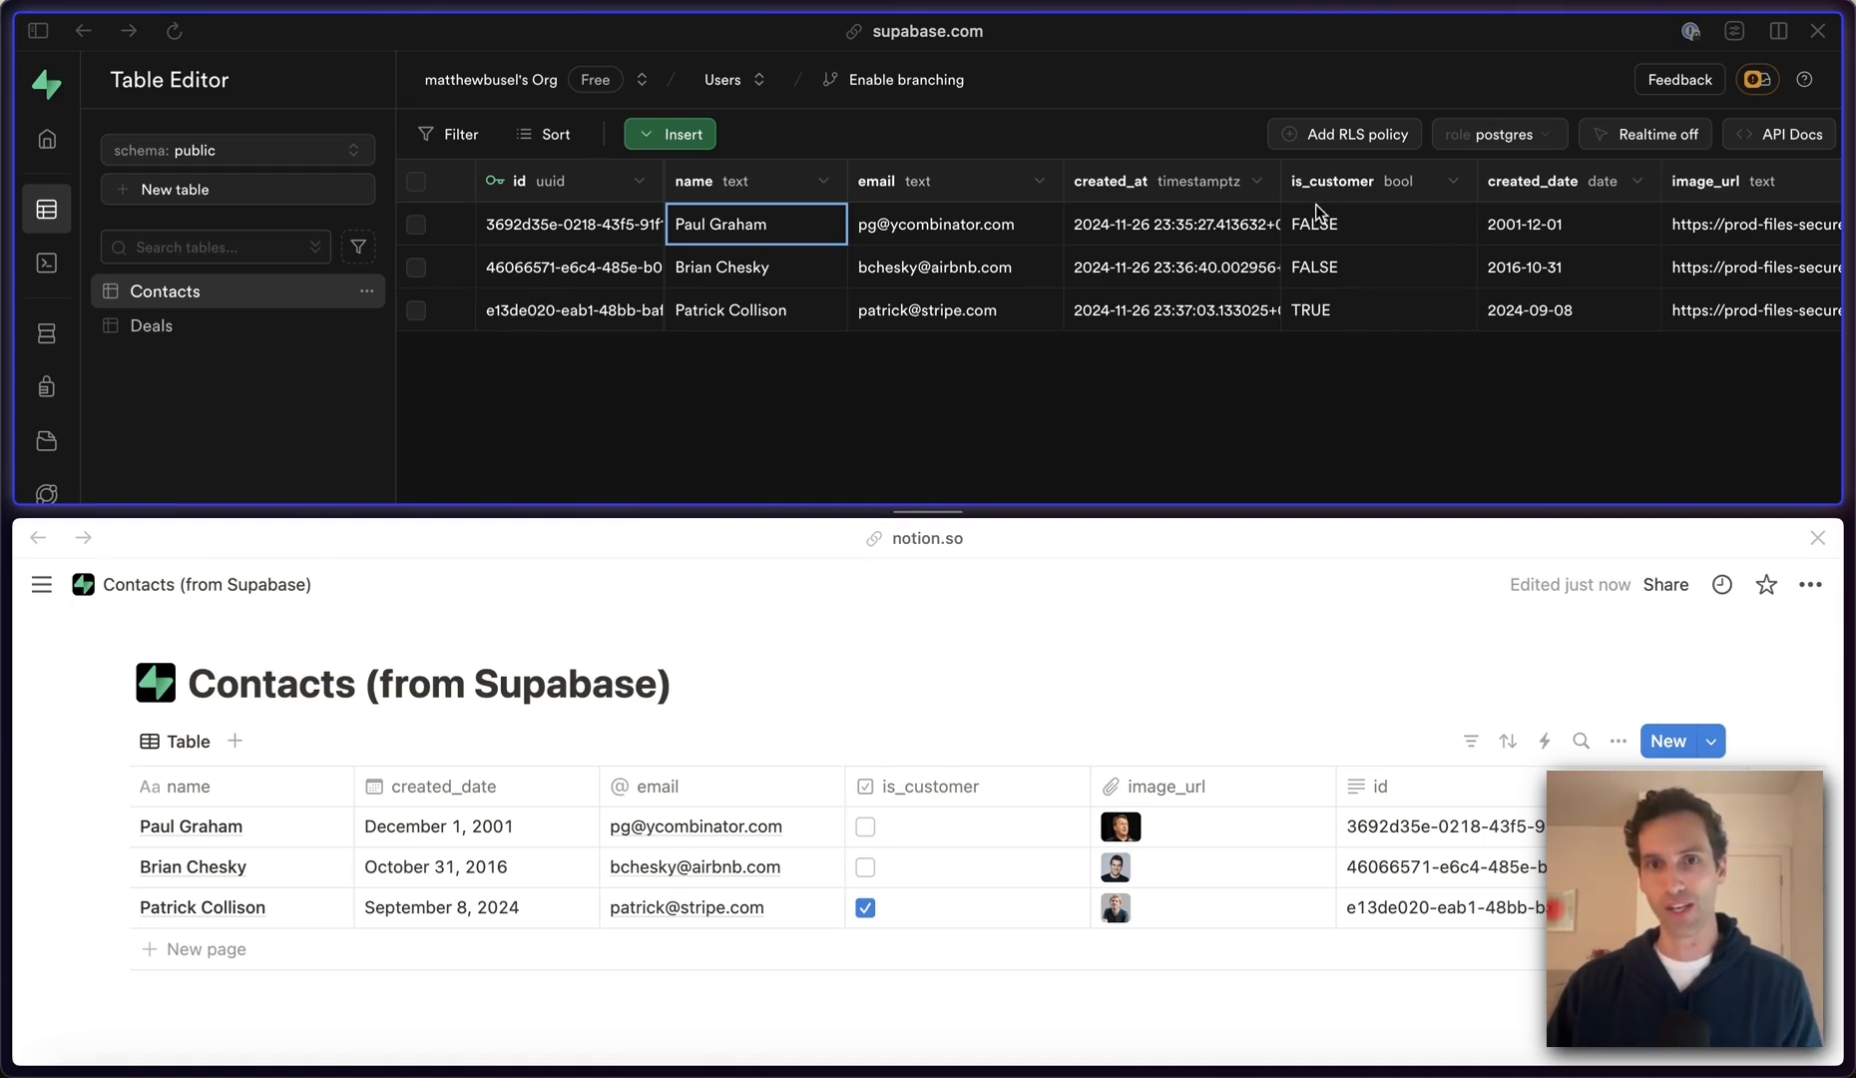
Step: Set Paul Graham's is_customer to TRUE in Supabase and confirm the Notion checkbox is ticked
left_click(1311, 224)
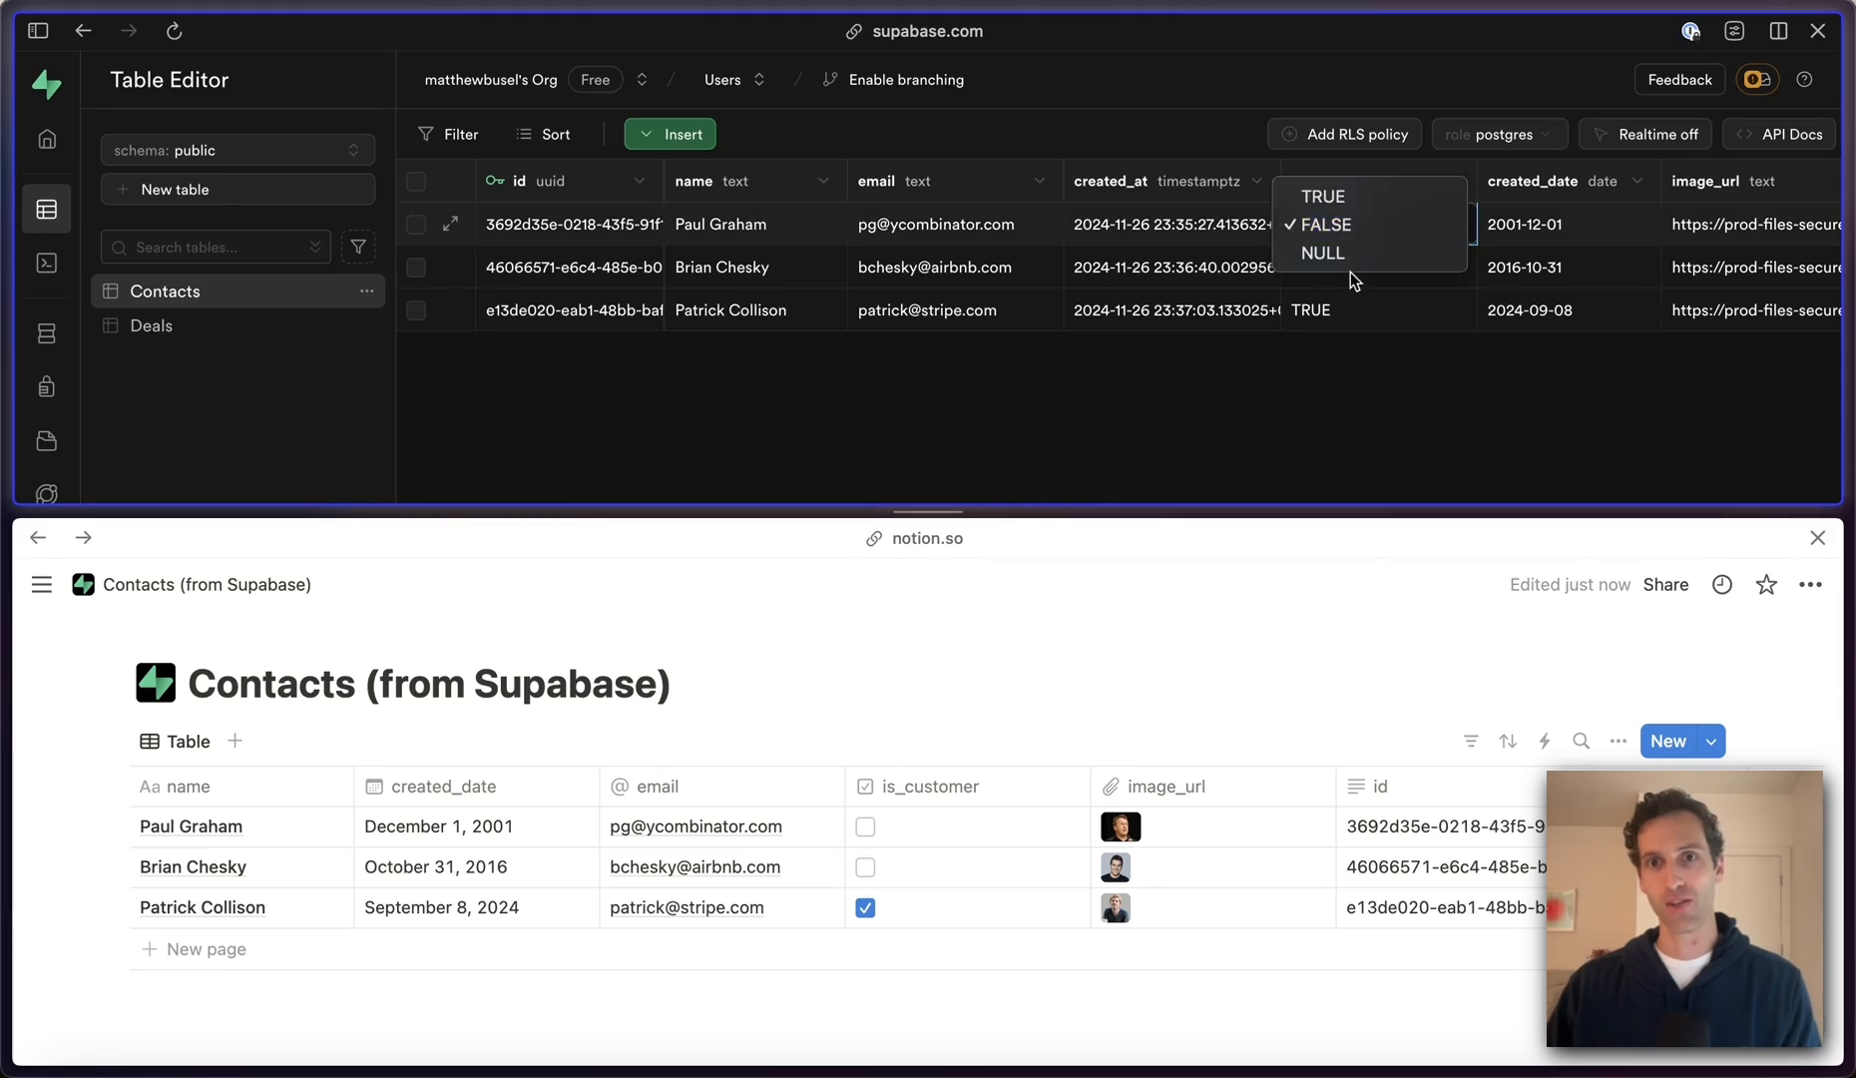
left_click(1324, 197)
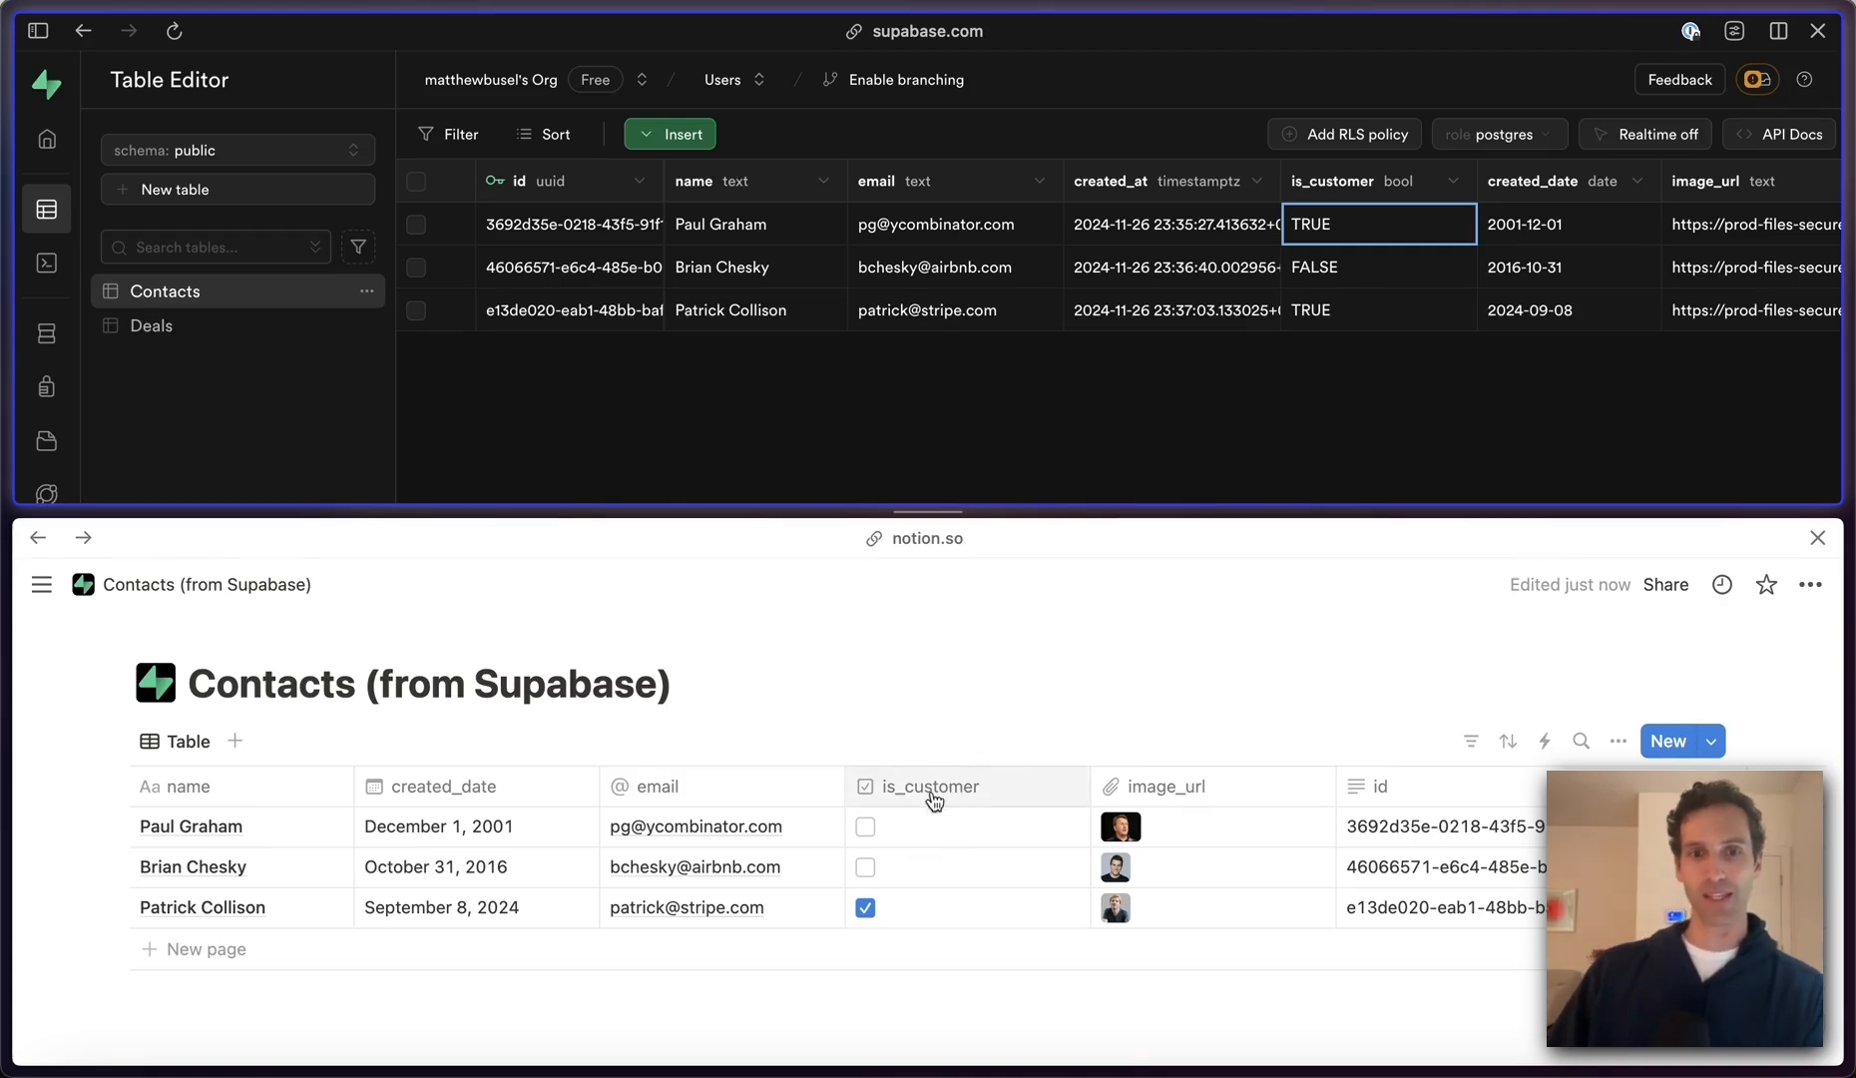
left_click(867, 826)
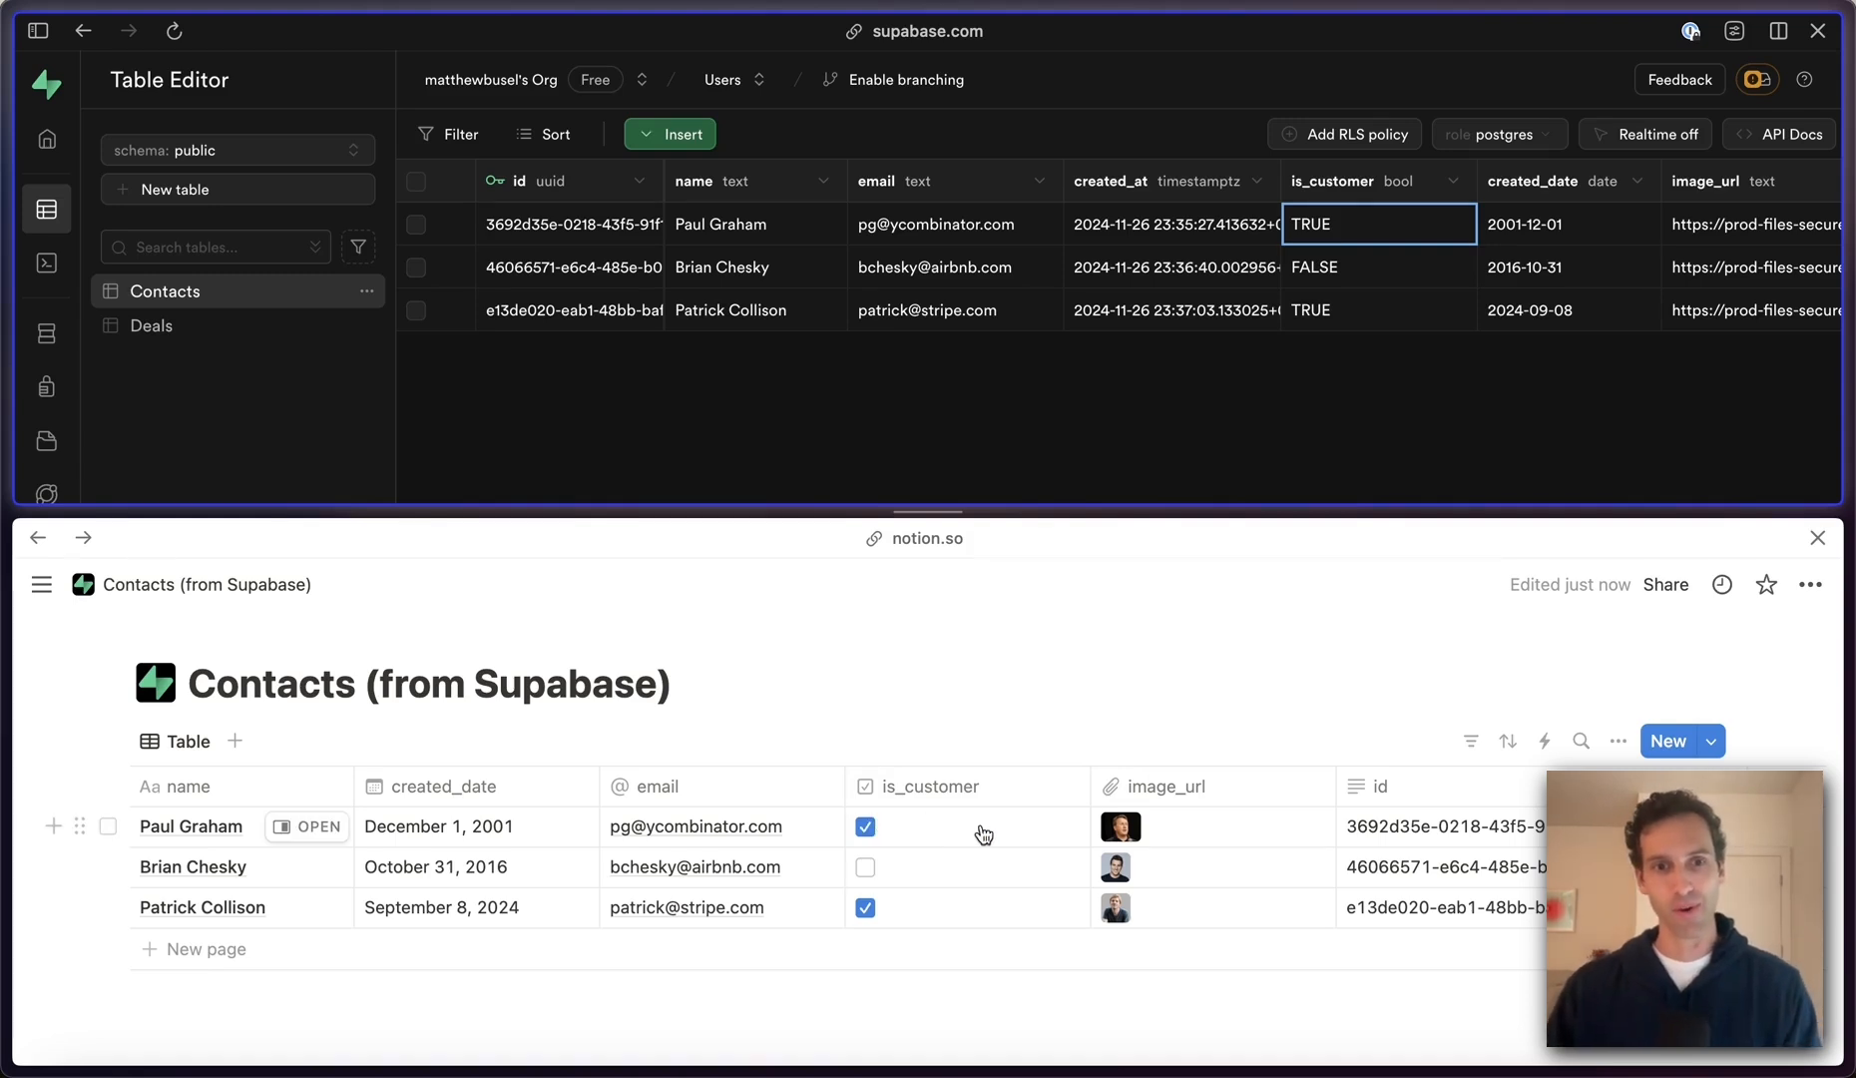
mouse_move(234, 858)
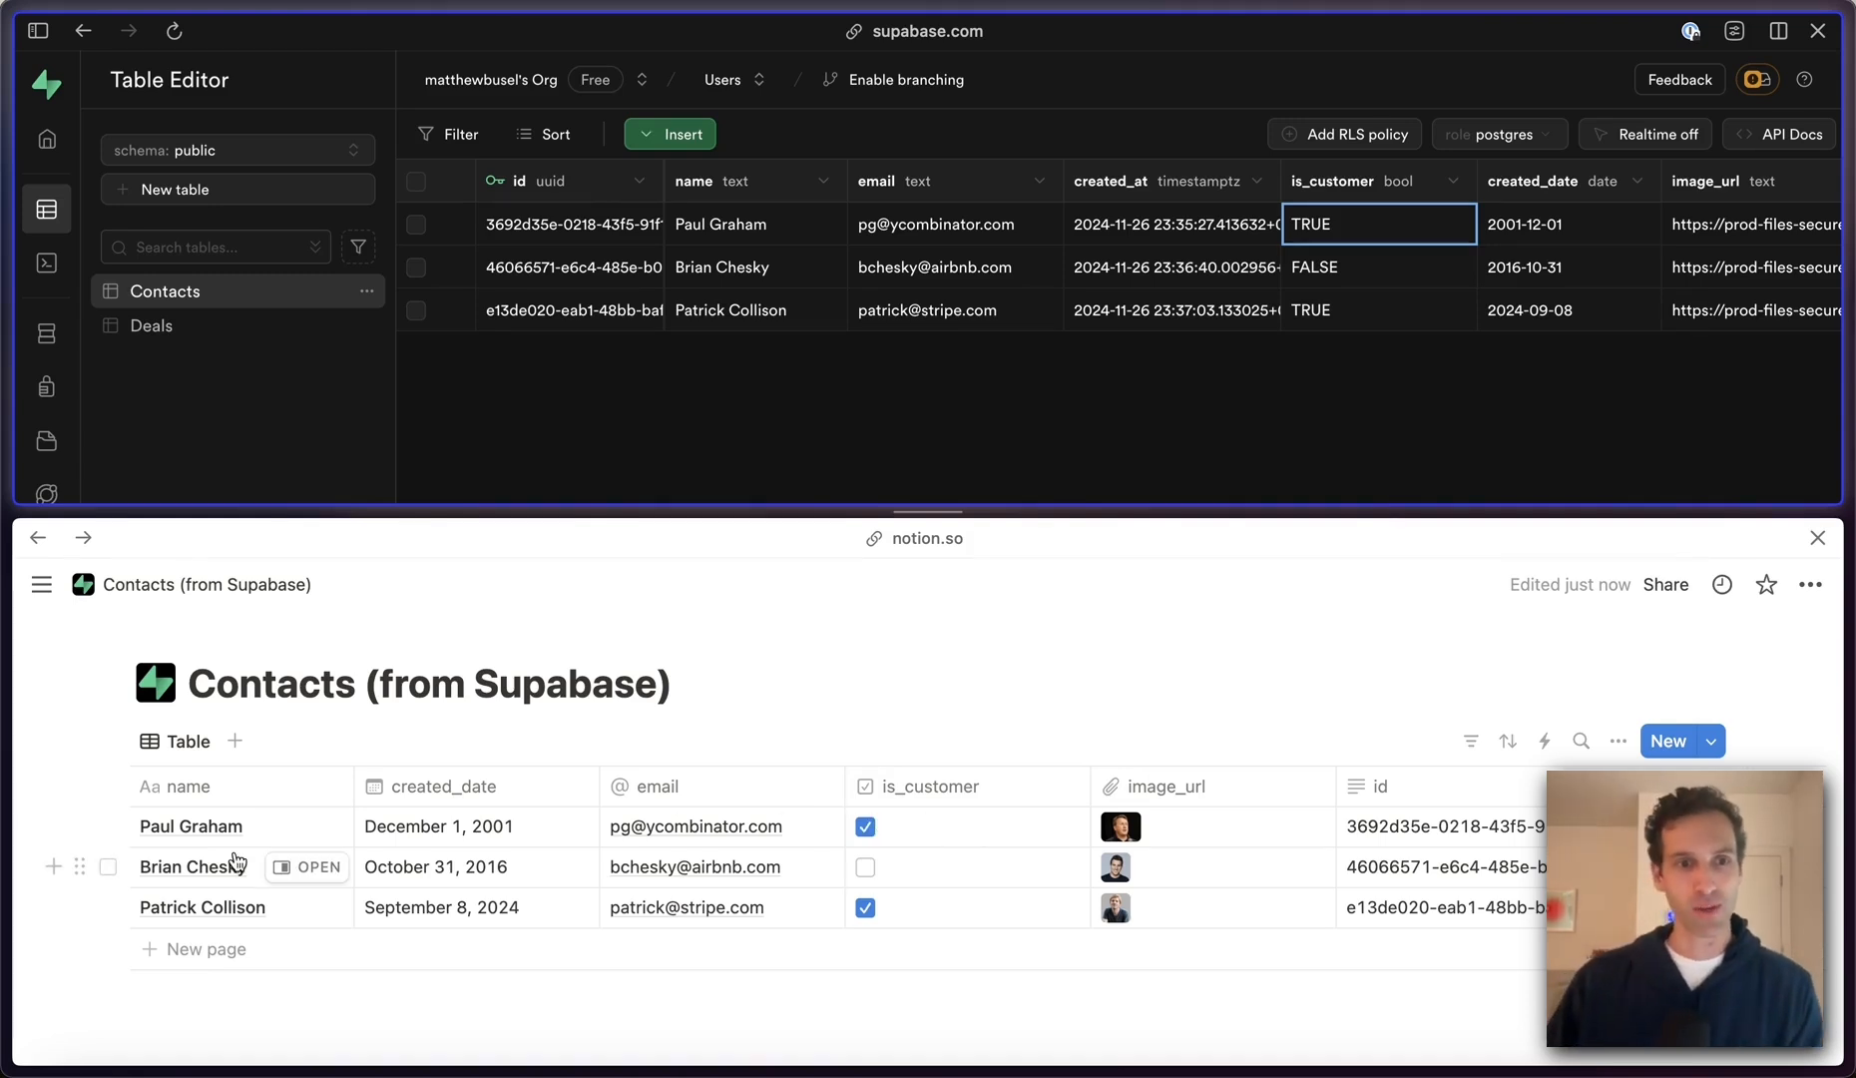
Step: Replace Paul Graham's name in the Notion table with 'PG'
left_click(190, 826)
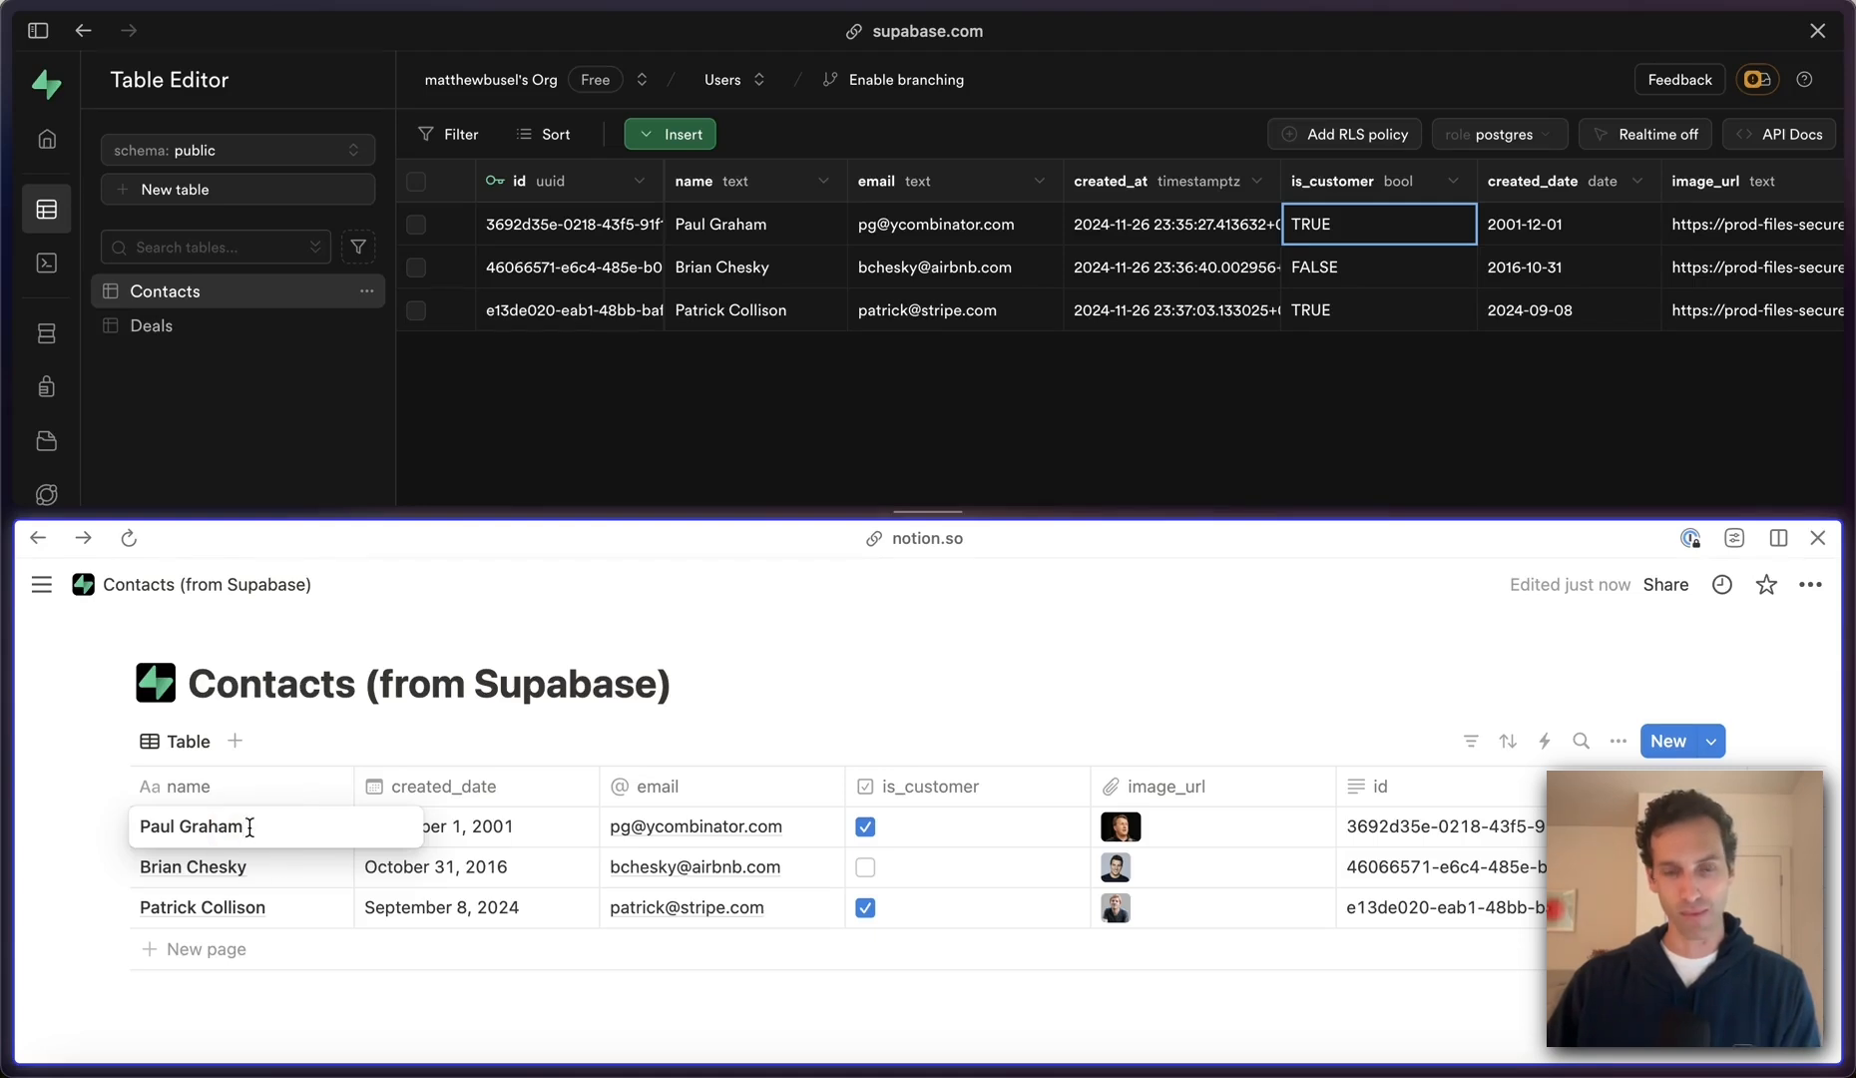
type("PG")
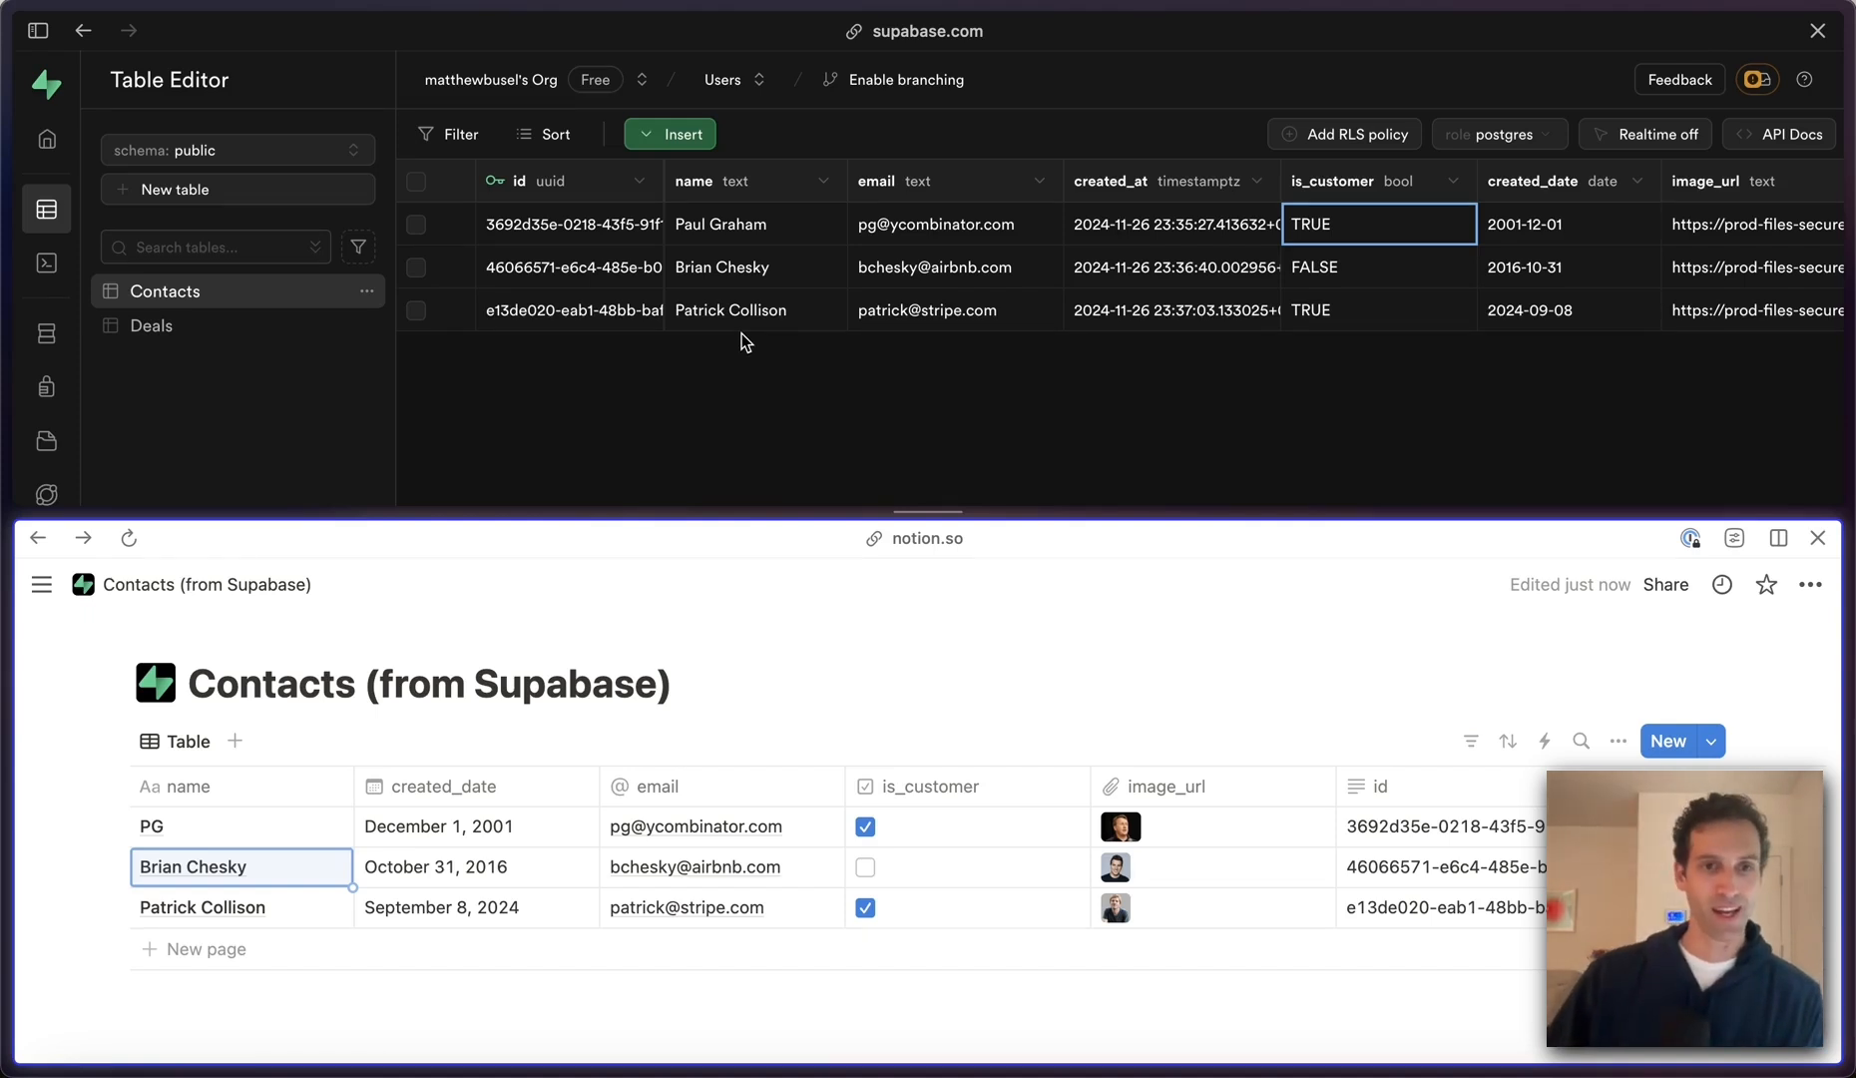
mouse_move(762, 389)
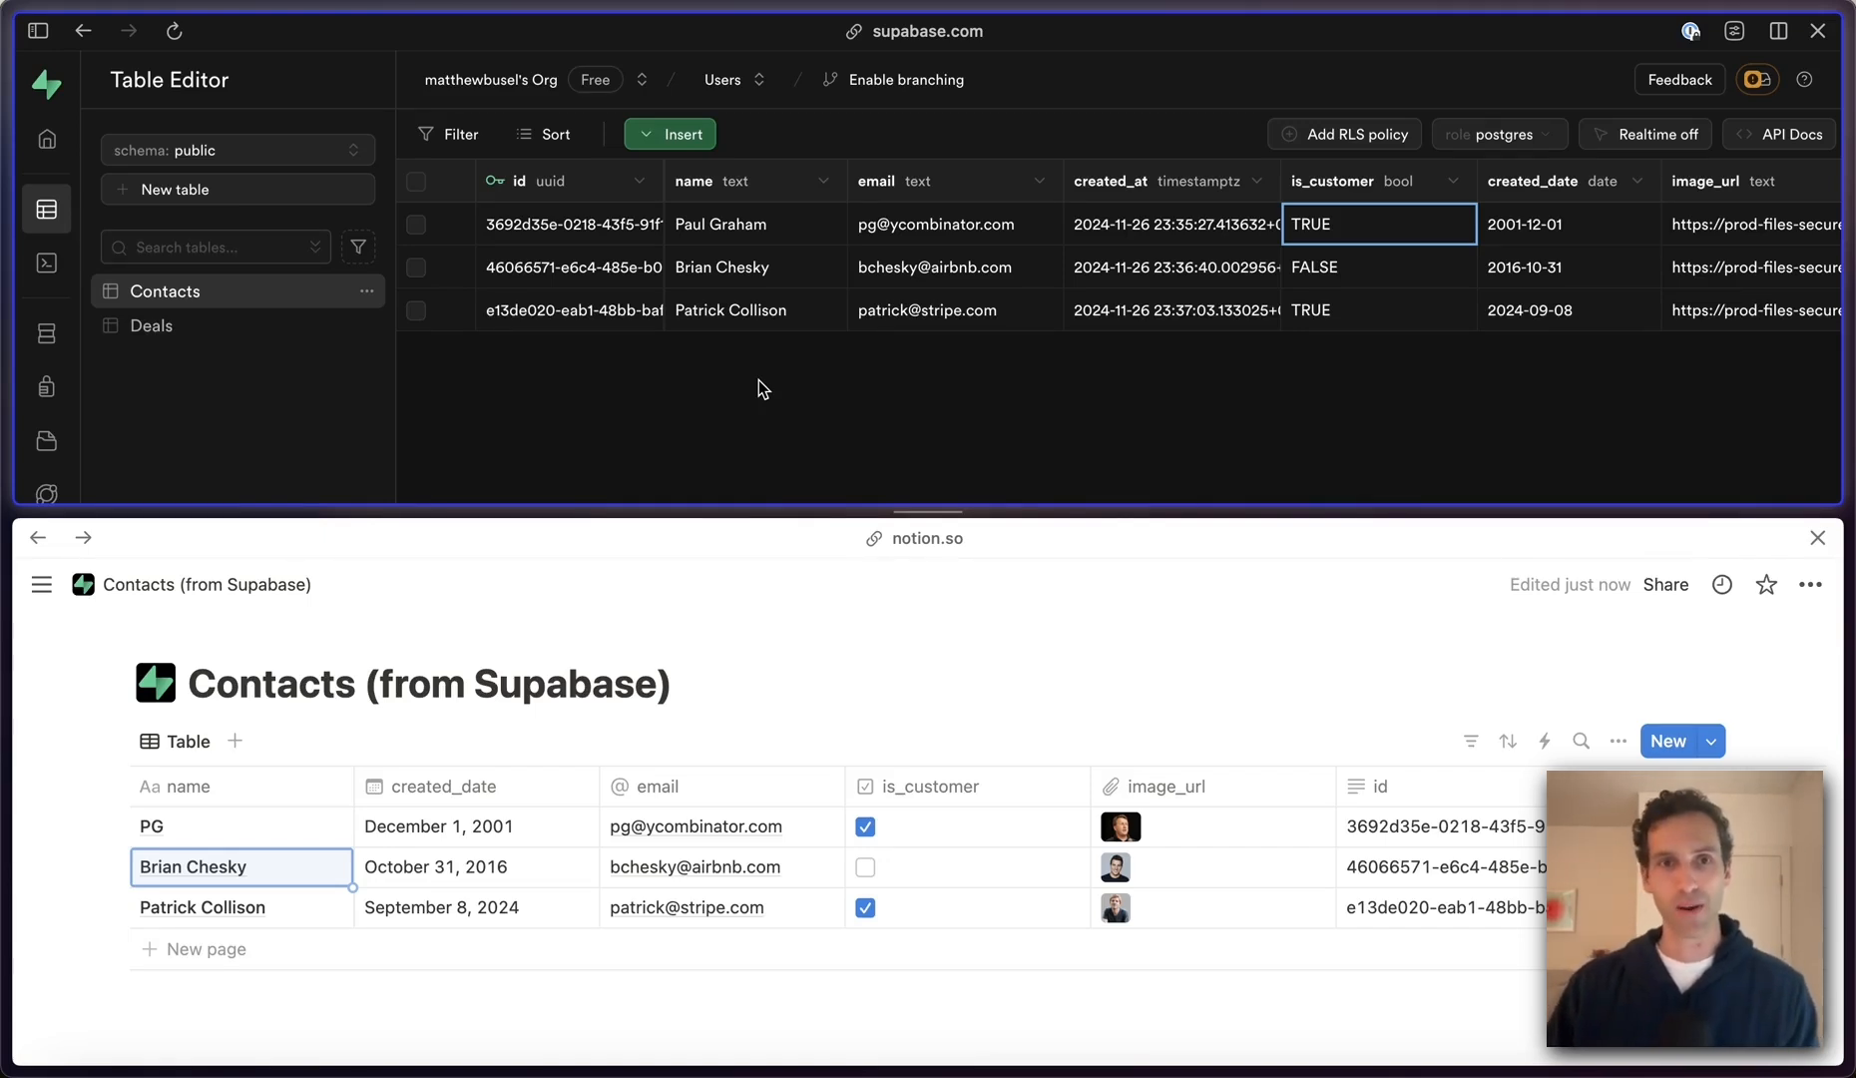
mouse_move(893, 276)
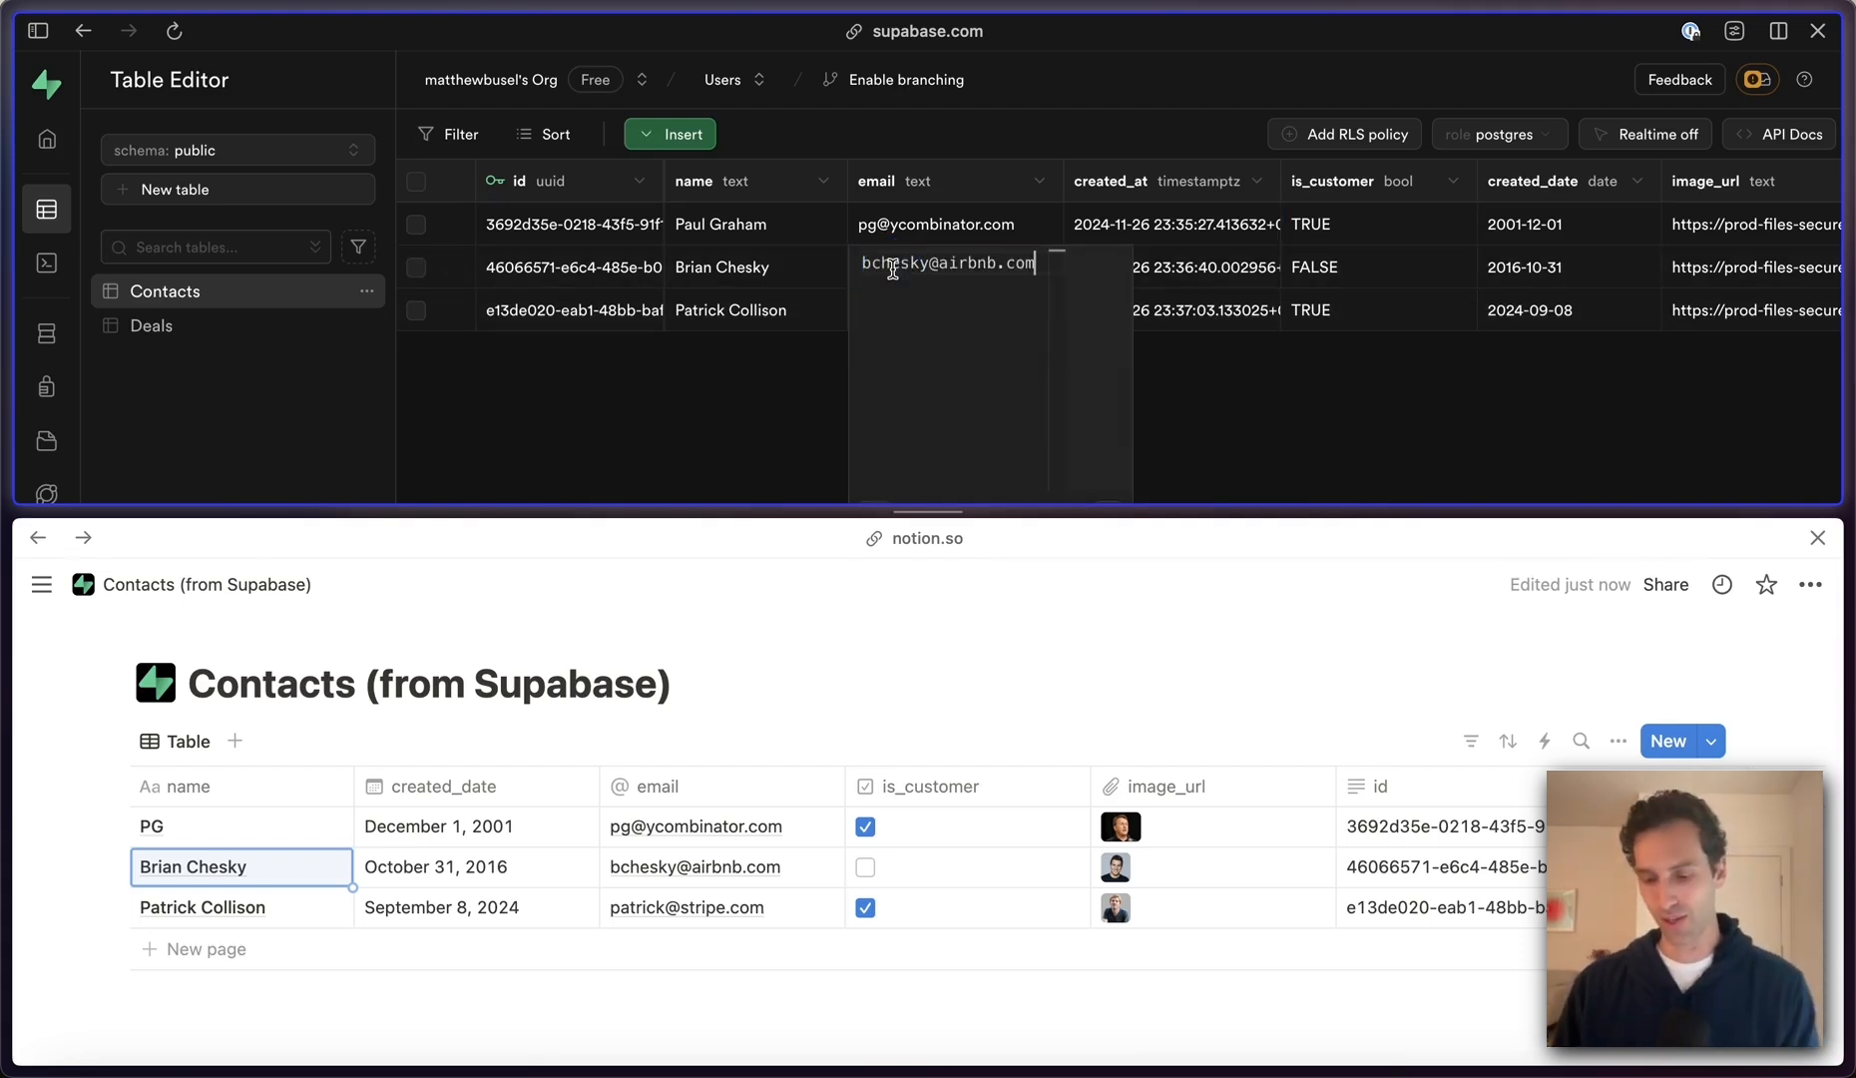
key("Backspace")
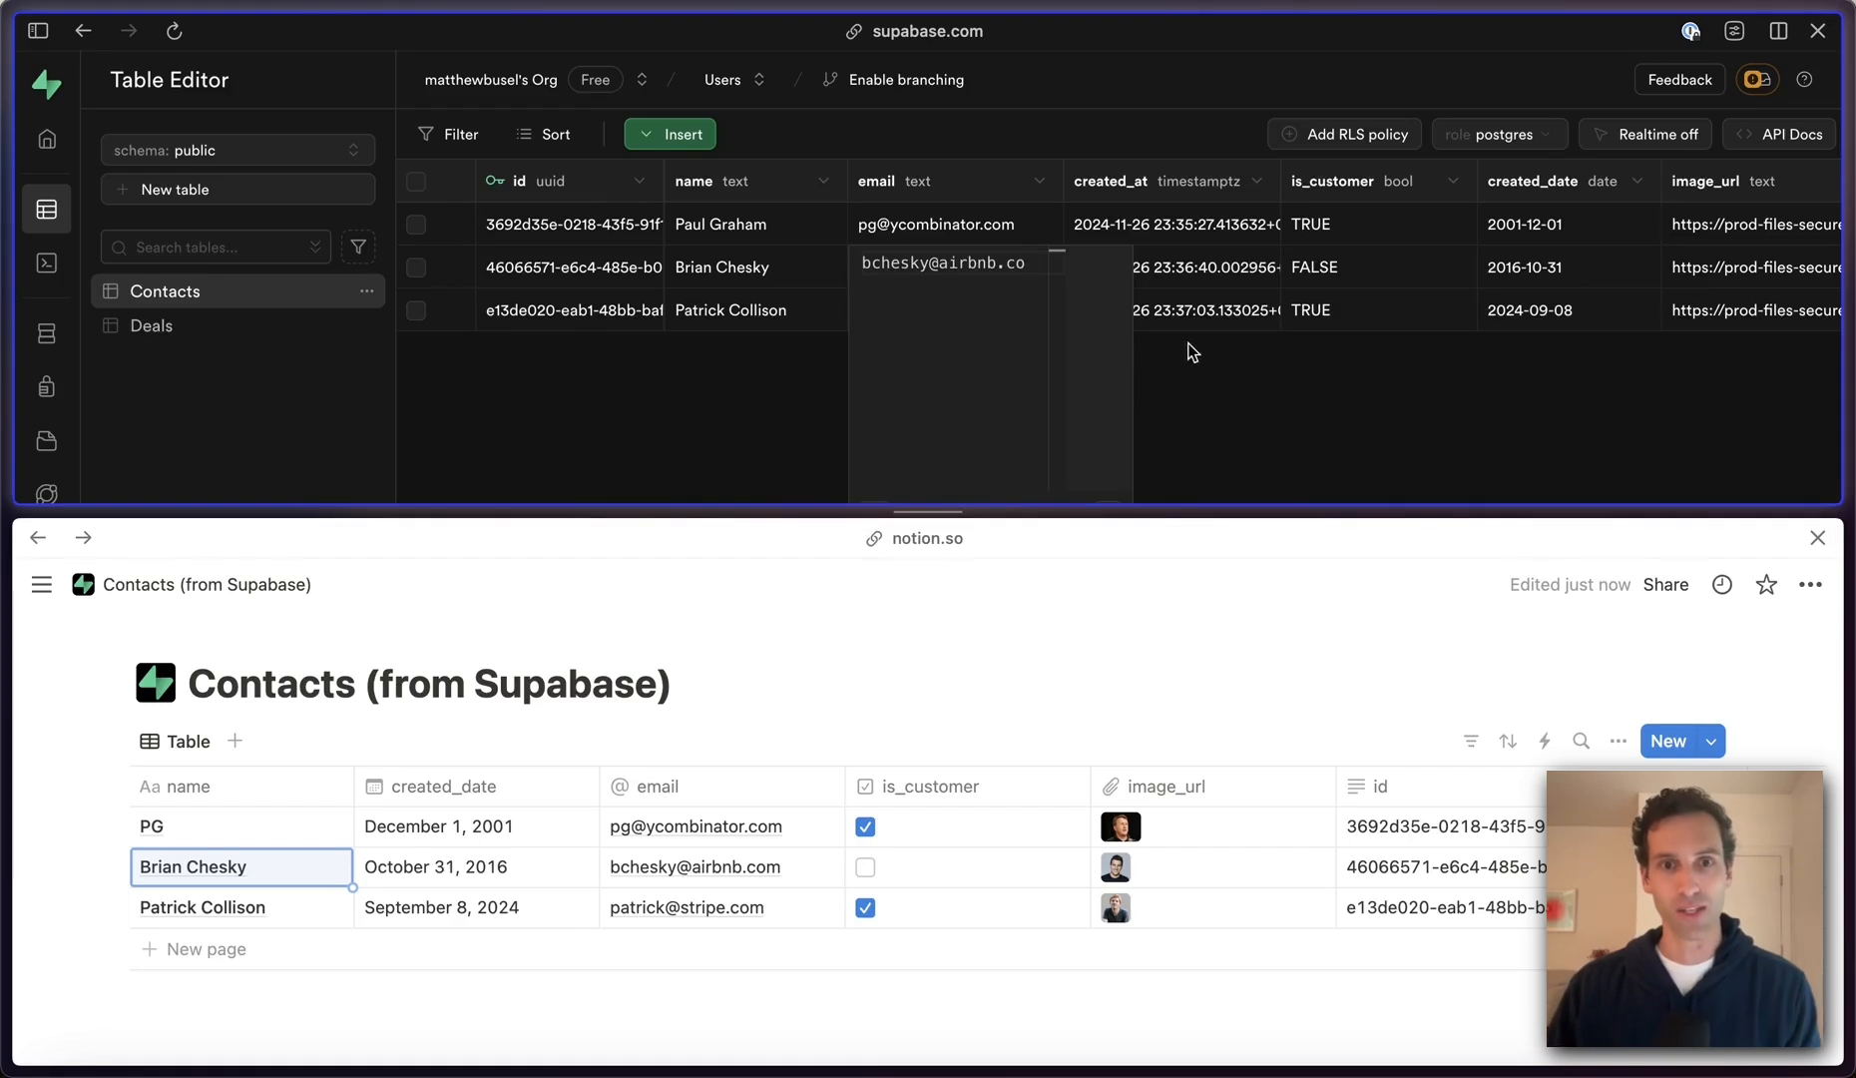